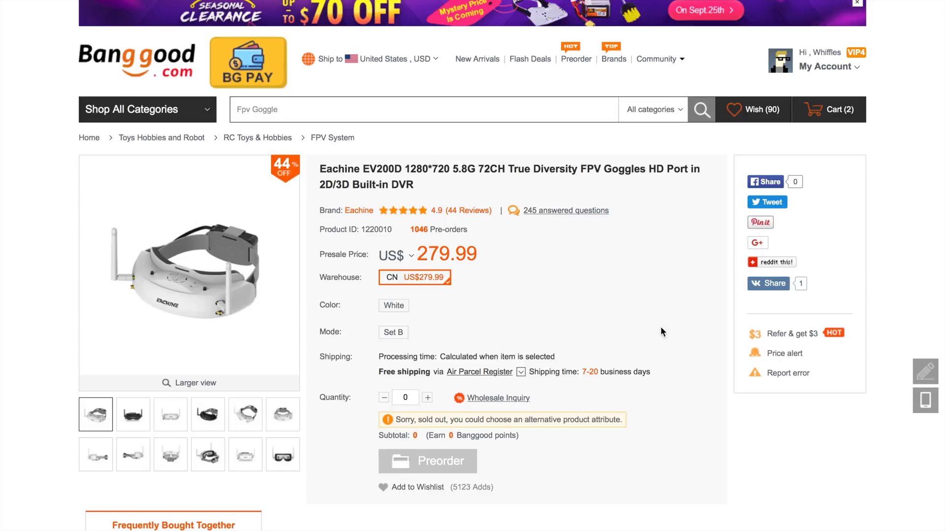
- Follow the EV200D Product details Google Drive link to the version0828 TFcard Upgrading Package folder
{"action": "scroll", "scroll_direction": "down", "scroll_amount": 3}
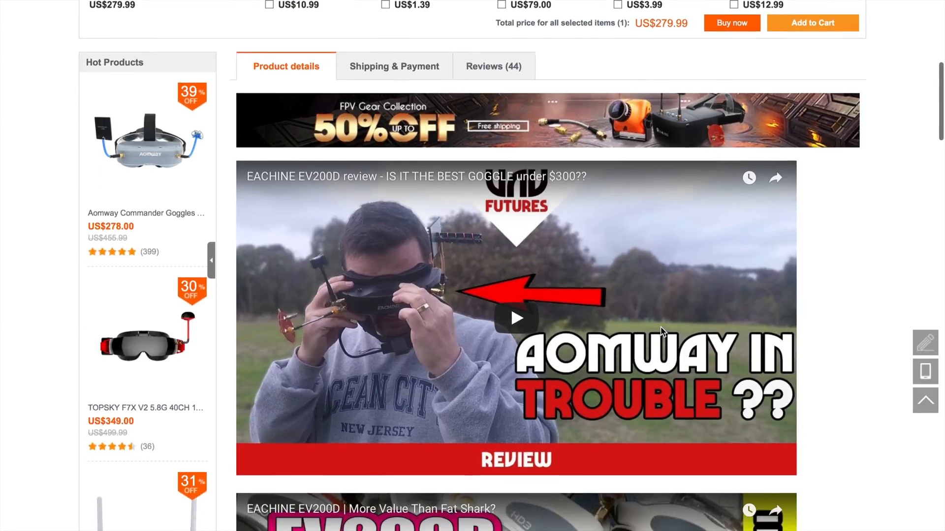
{"action": "scroll", "scroll_direction": "down", "scroll_amount": 3}
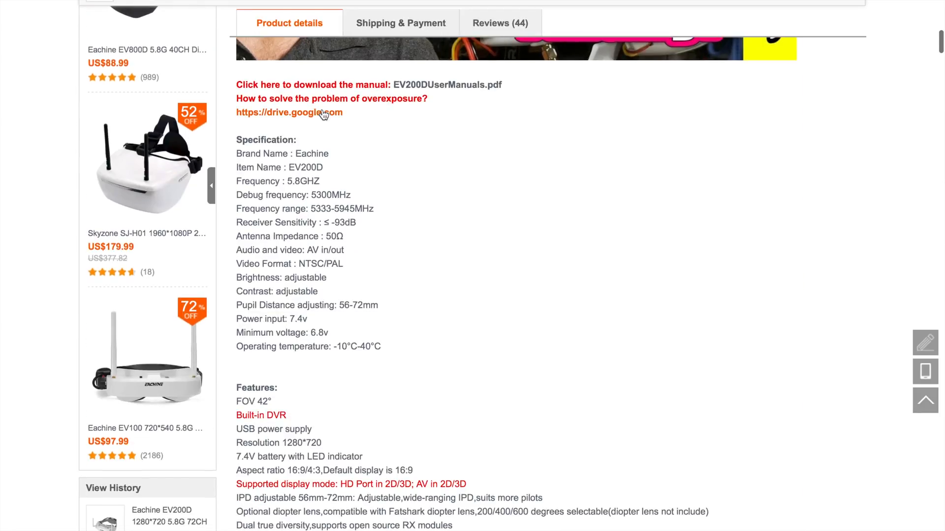
{"action": "mouse_move", "coordinate": [290, 114]}
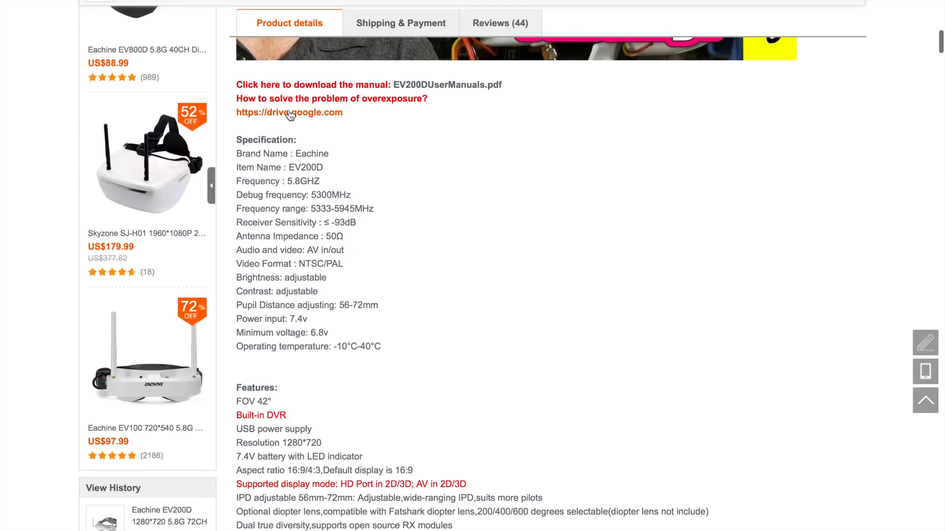
{"action": "left_click", "coordinate": [289, 113]}
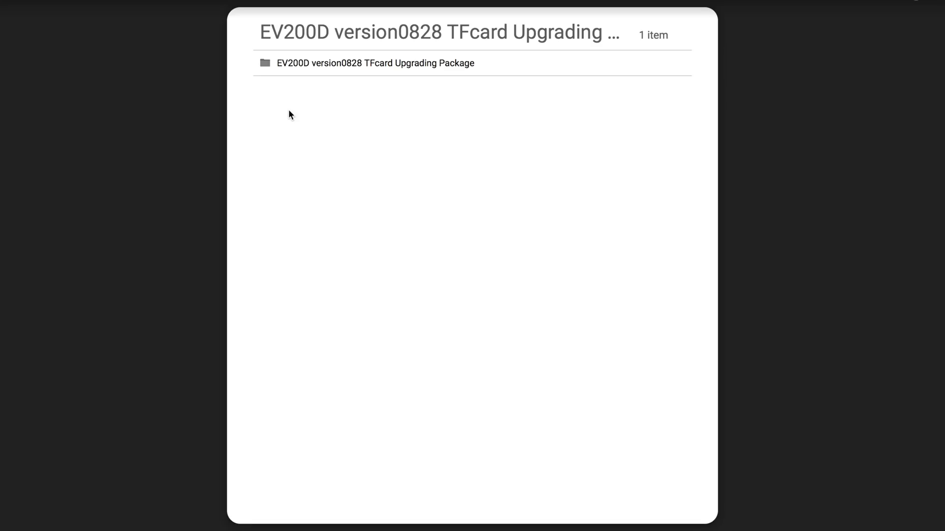
{"action": "left_click", "coordinate": [375, 64]}
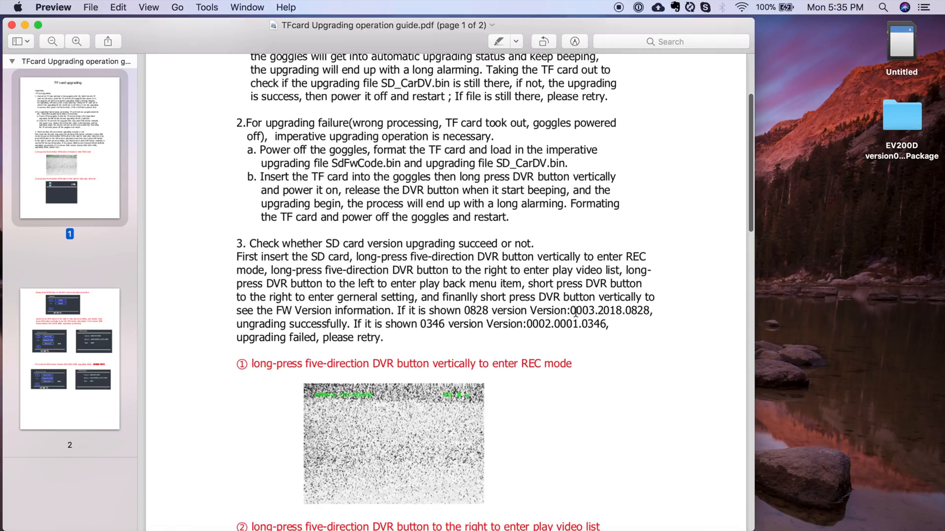
- Scroll the TFcard Upgrading operation guide to the firmware version check on page 2
{"action": "scroll", "scroll_direction": "down", "scroll_amount": 3}
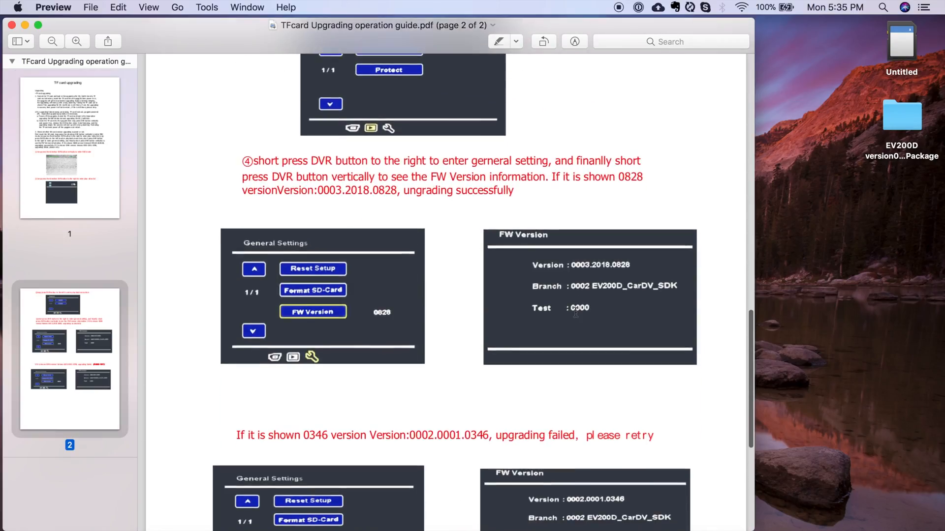
{"action": "scroll", "scroll_direction": "down", "scroll_amount": 3}
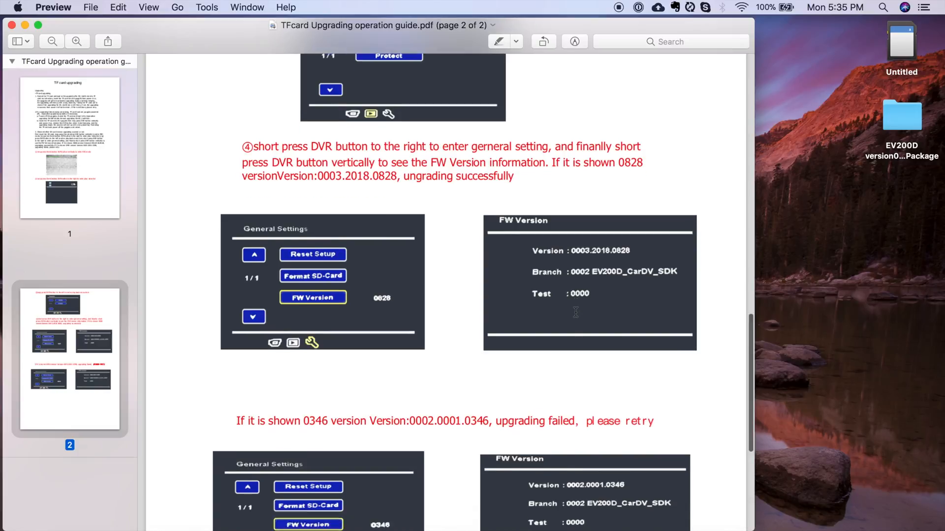
{"action": "scroll", "scroll_direction": "down", "scroll_amount": 3}
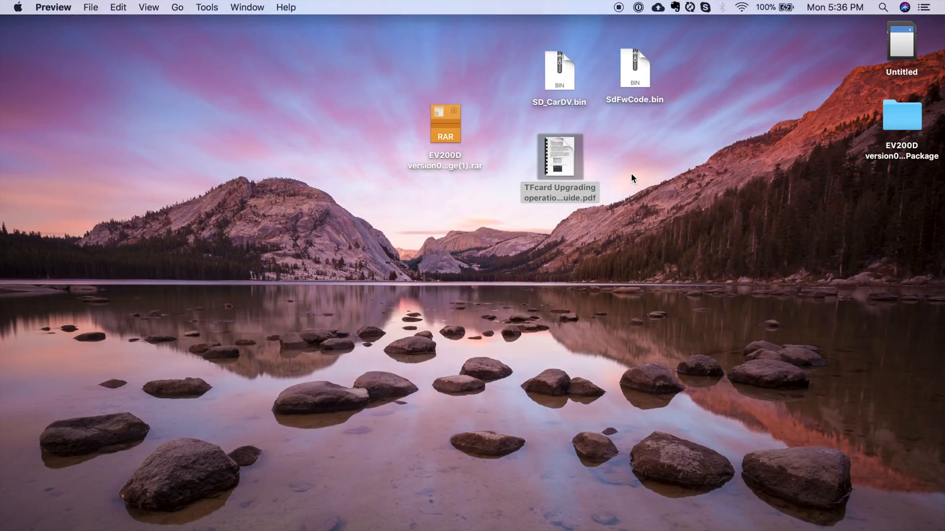
- Open the Untitled microSD card and select SD_CarDV.bin on the desktop for copying
{"action": "double_click", "coordinate": [901, 42]}
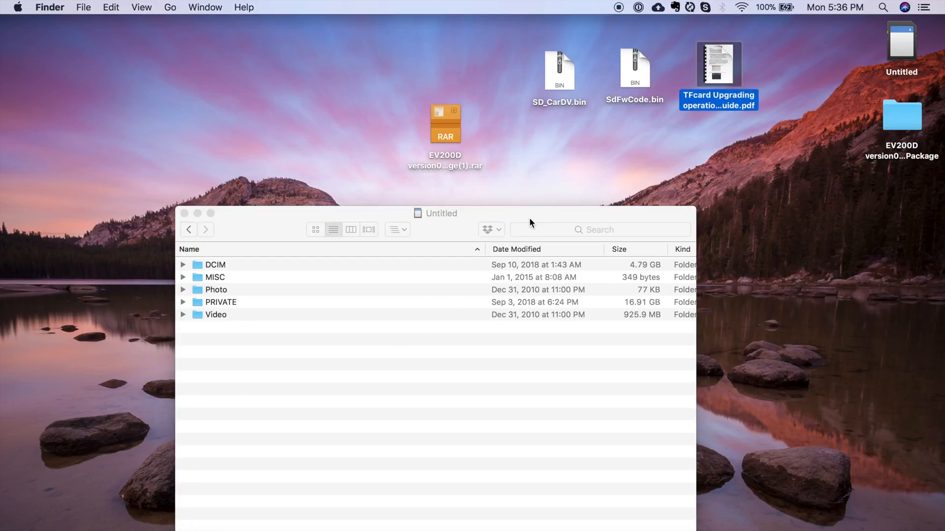
{"action": "left_click", "coordinate": [558, 65]}
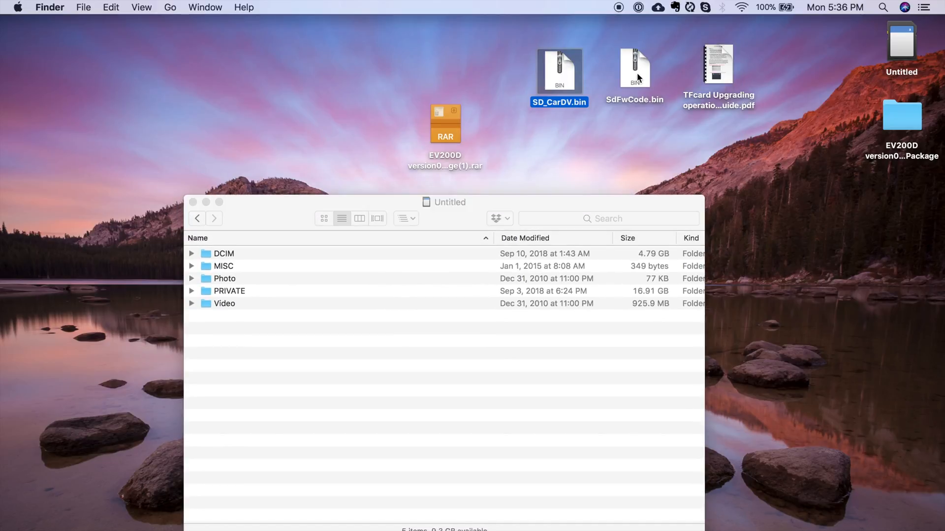